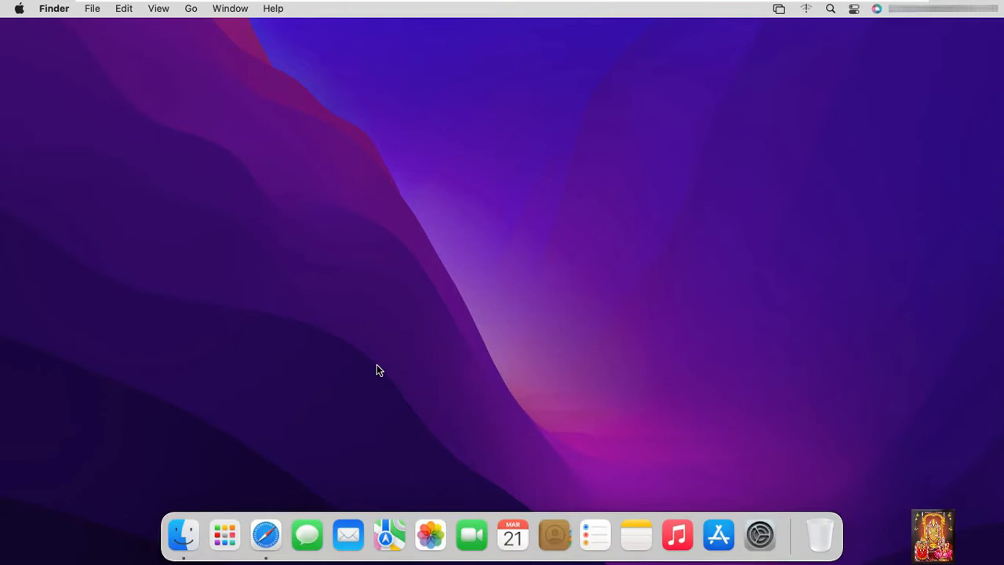
mouse_move(298, 327)
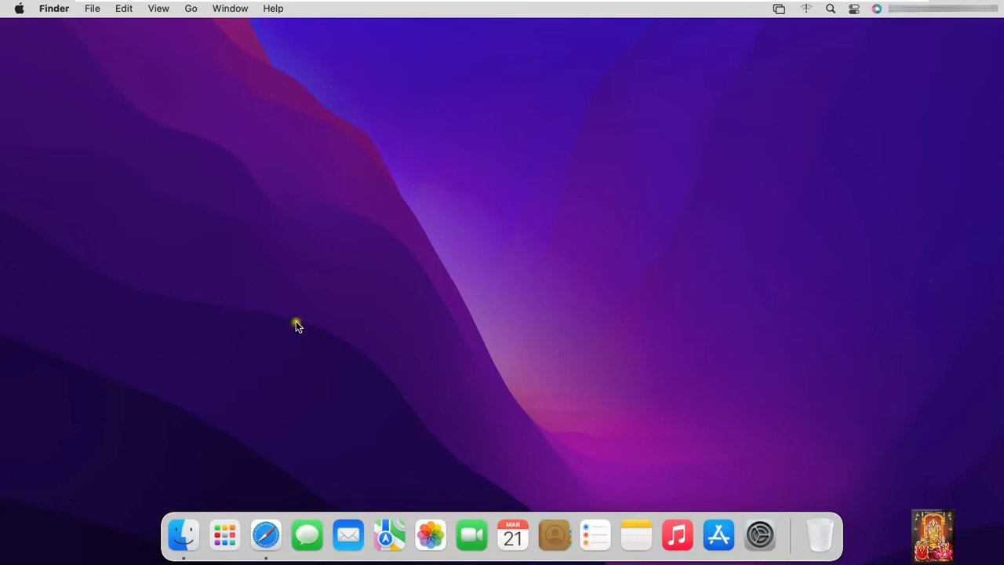
mouse_move(175, 195)
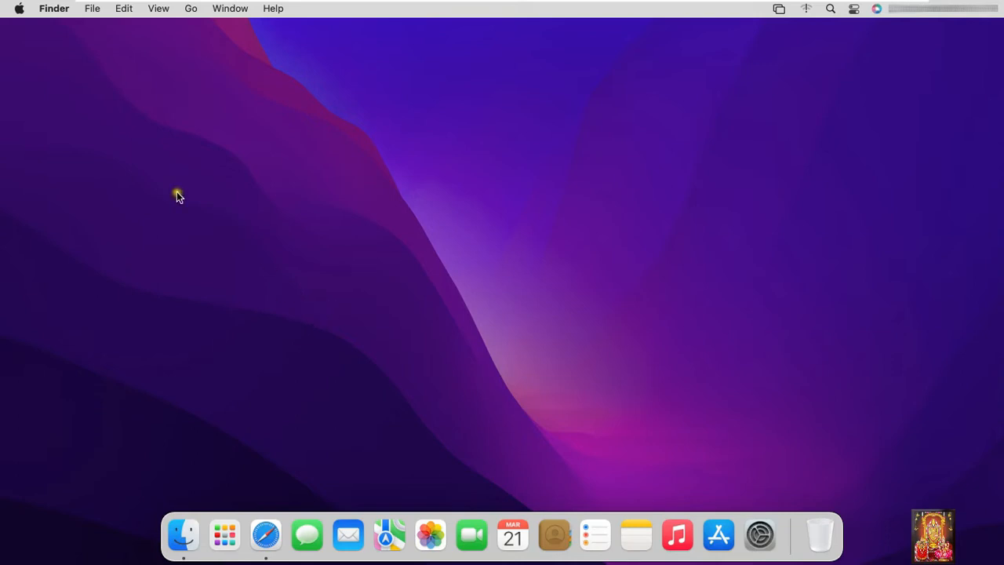
mouse_move(138, 180)
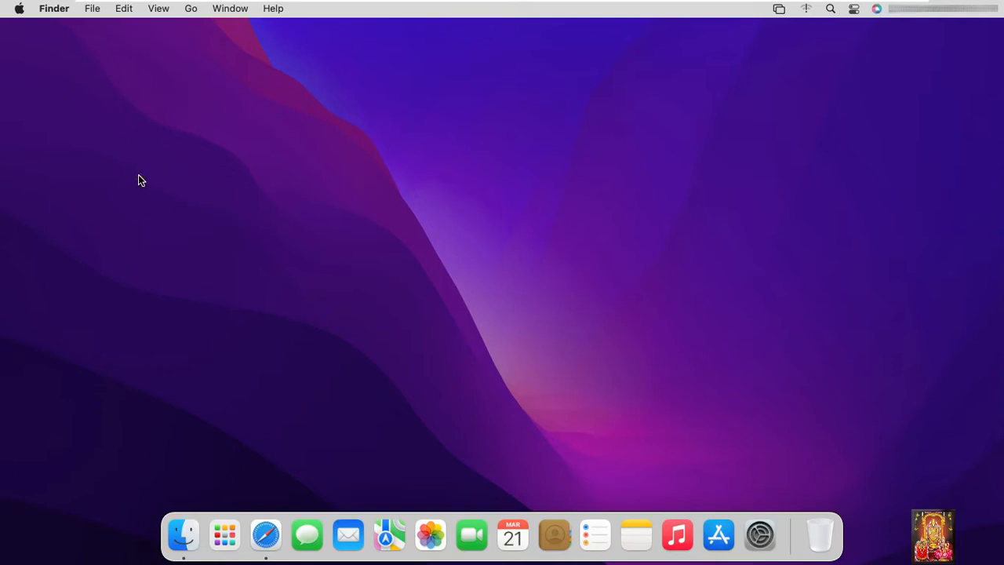
mouse_move(180, 194)
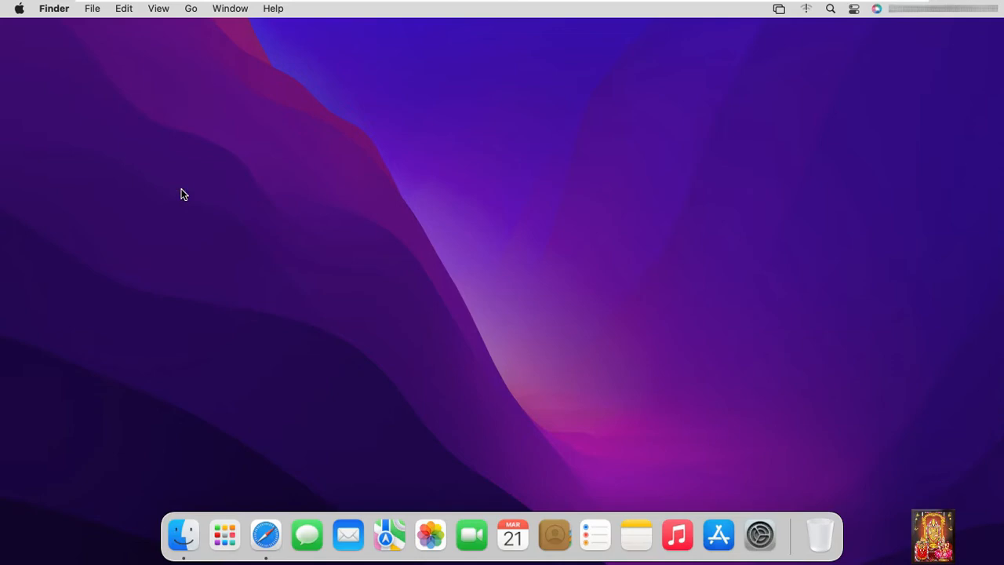
- Launch Safari and enter 'download aerial' in the Google search box to bring up suggestions
click(265, 535)
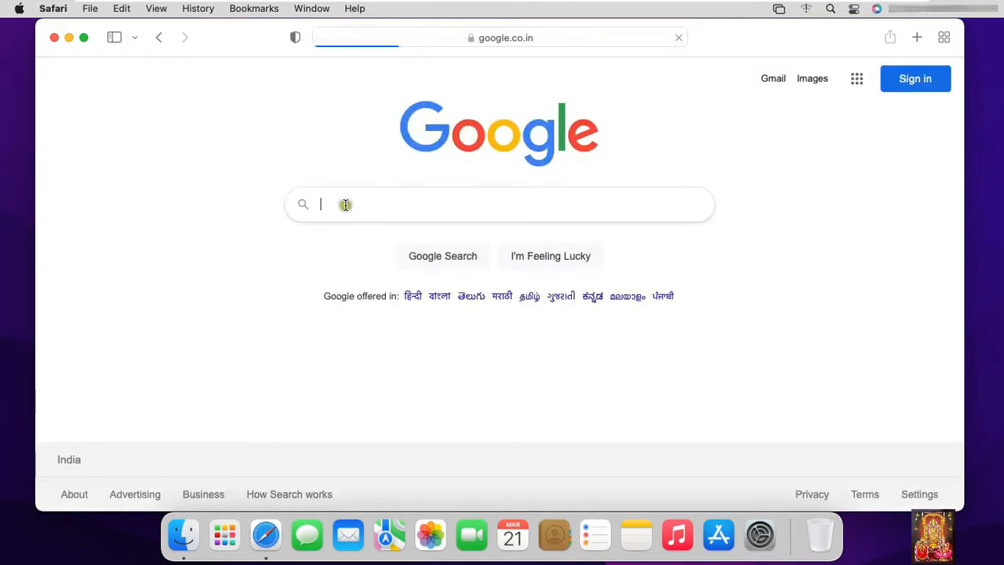
text(do)
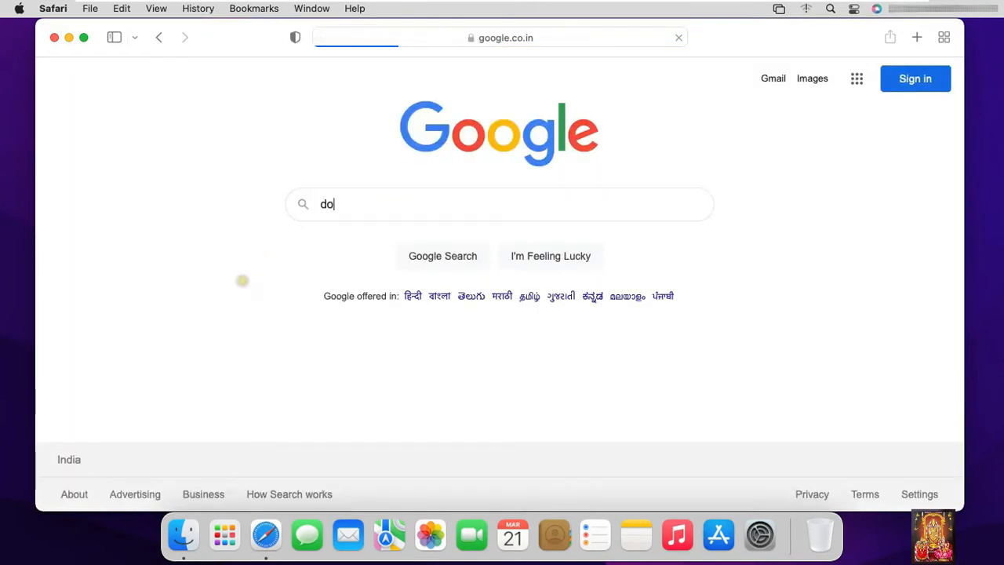
click(499, 204)
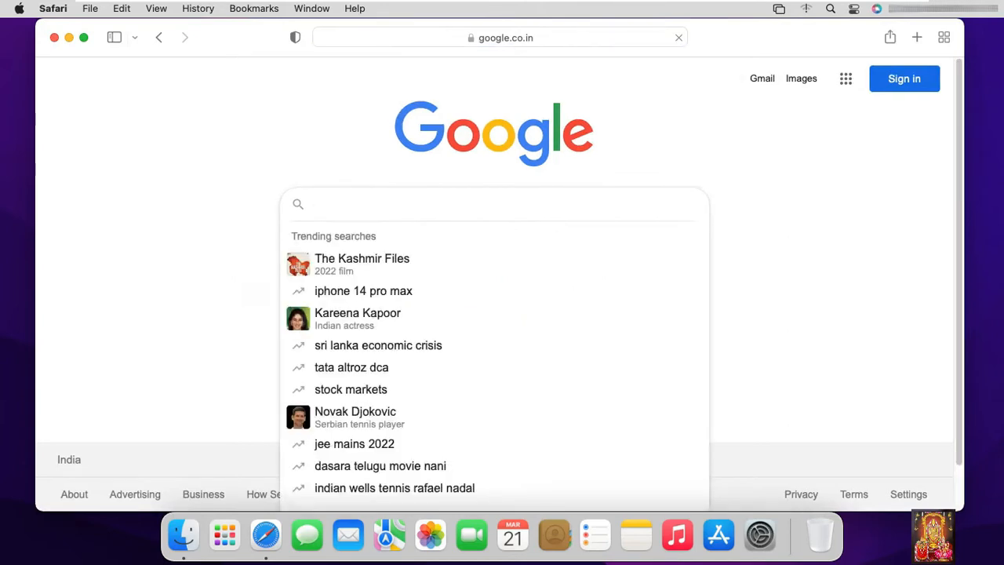
text(download)
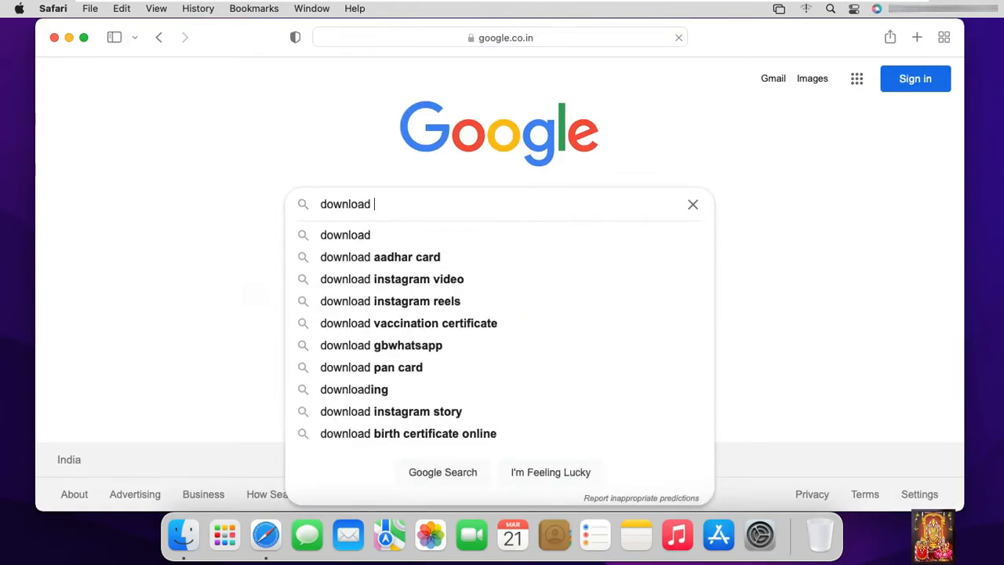
text(aerial)
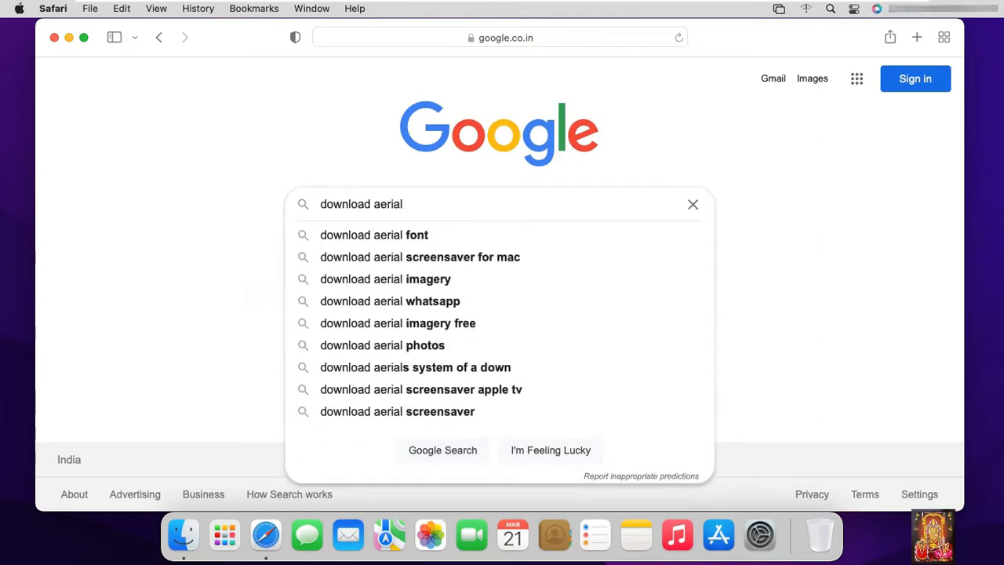
mouse_move(241, 298)
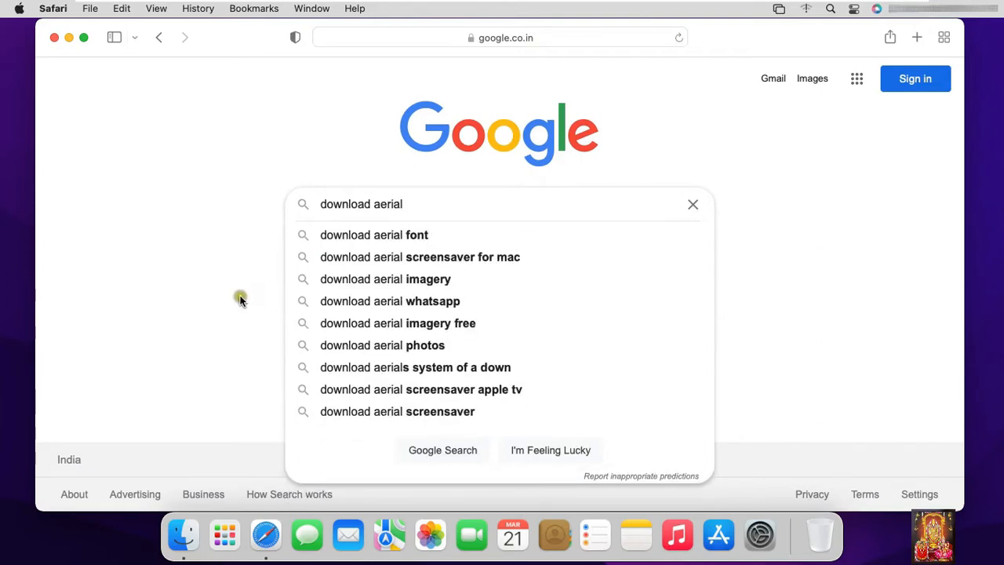
mouse_move(442, 257)
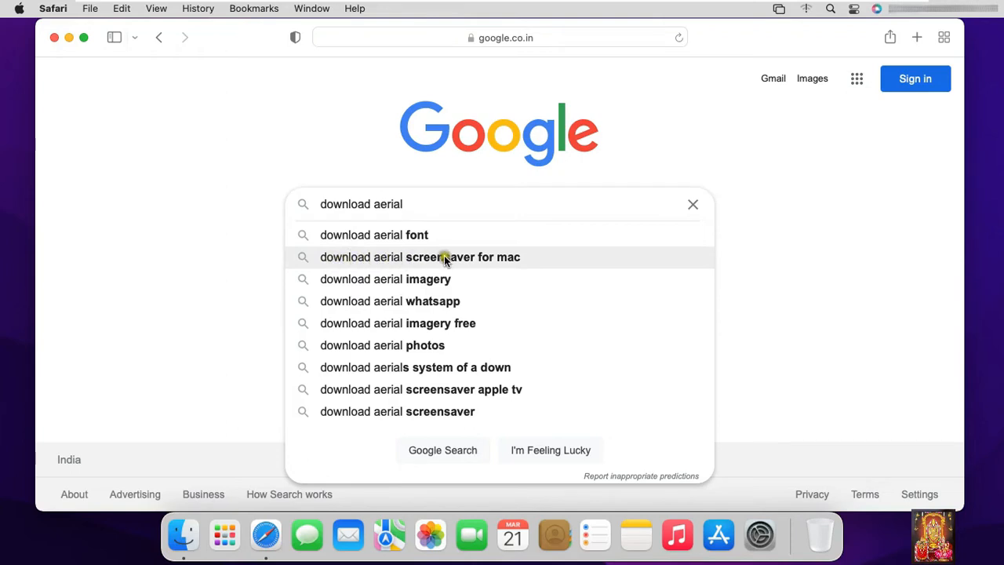
- Run the suggested search 'download aerial screensaver for mac'
click(421, 257)
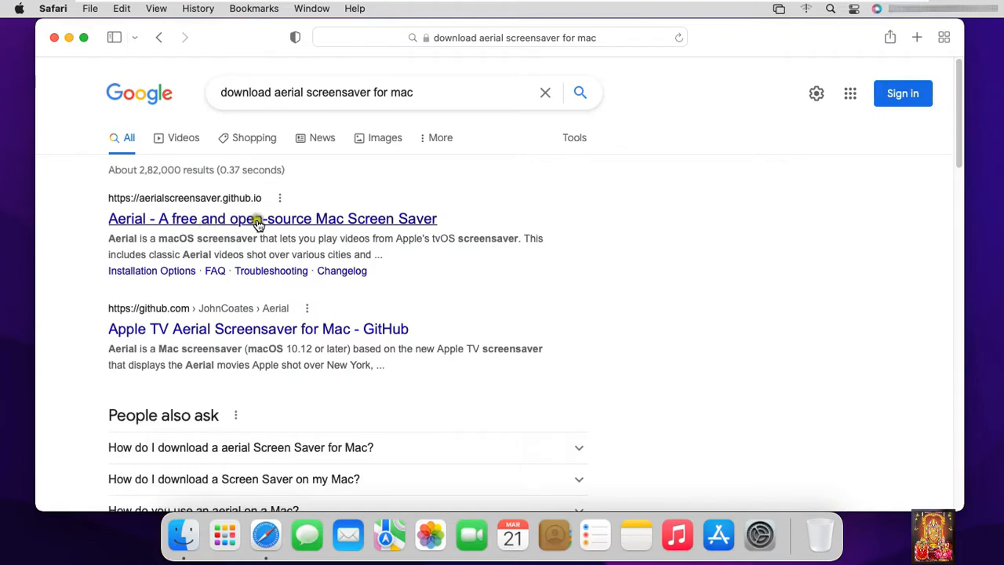
mouse_move(210, 226)
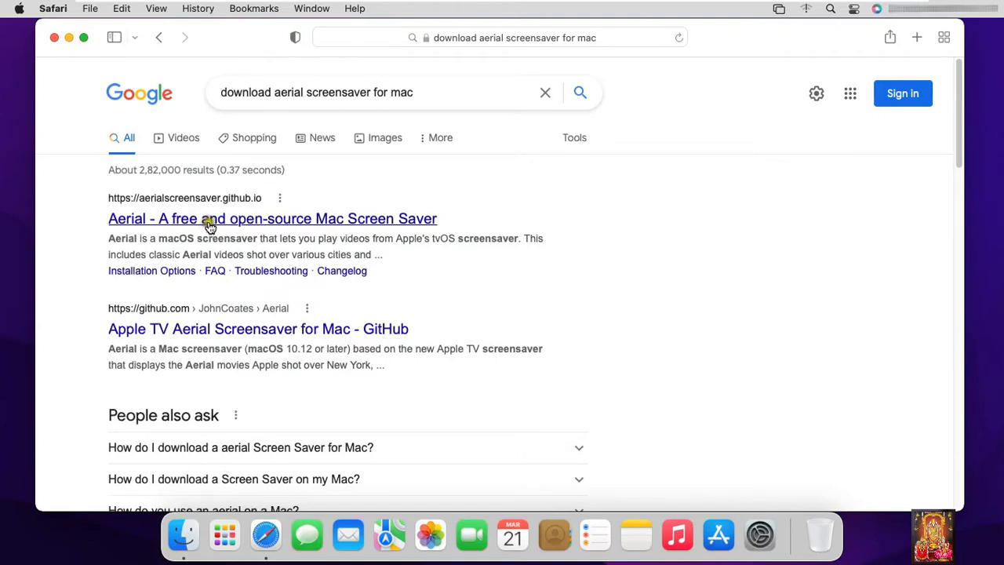
- From the aerialscreensaver.github.io result, download AerialCompanion.dmg and check it in Safari's downloads list
click(273, 218)
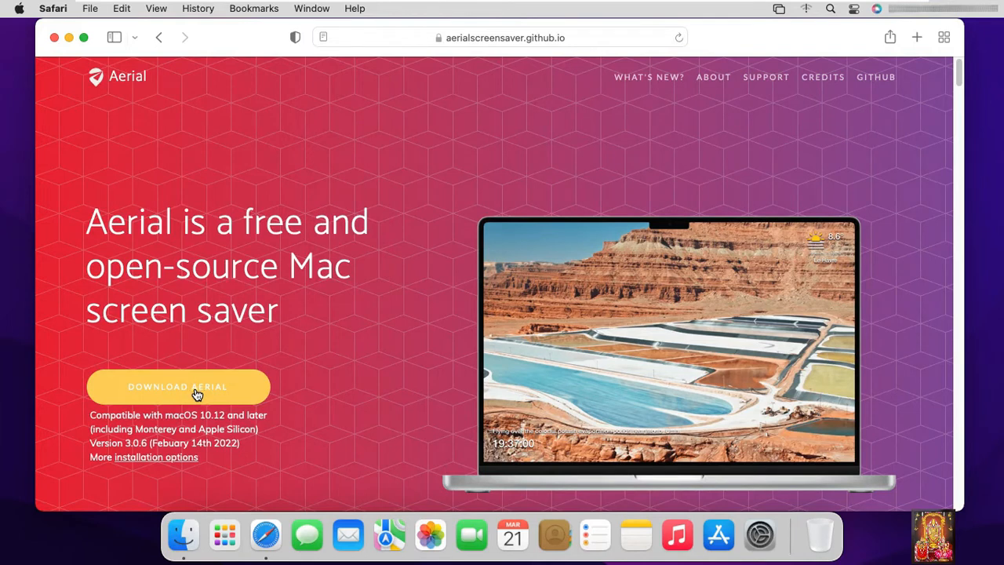
click(179, 386)
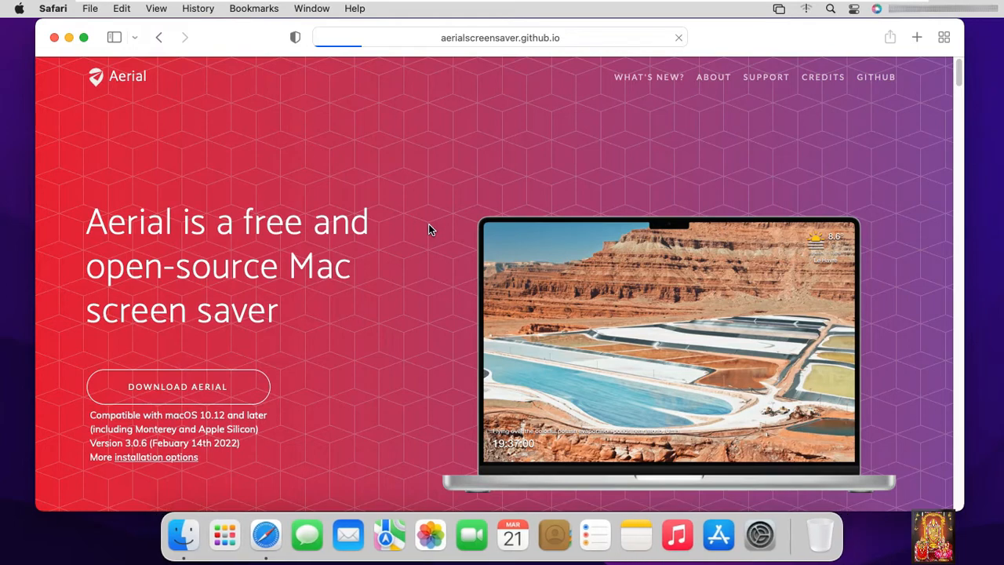
click(177, 386)
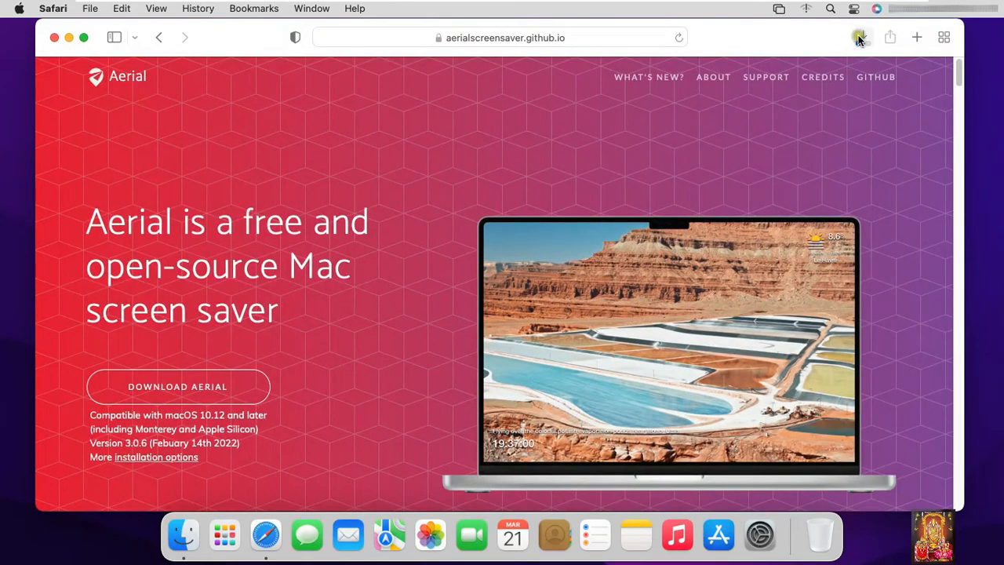
click(863, 38)
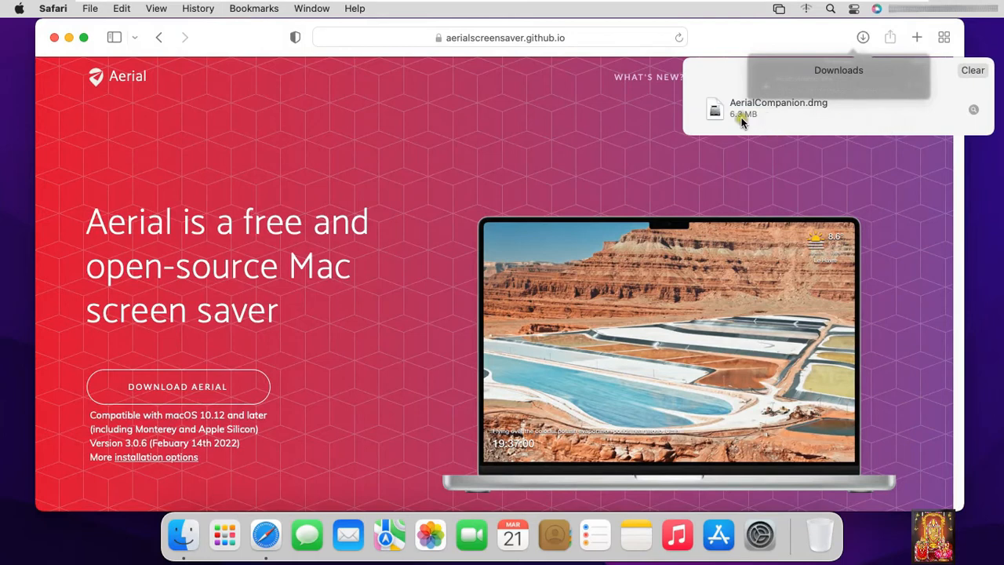
mouse_move(634, 116)
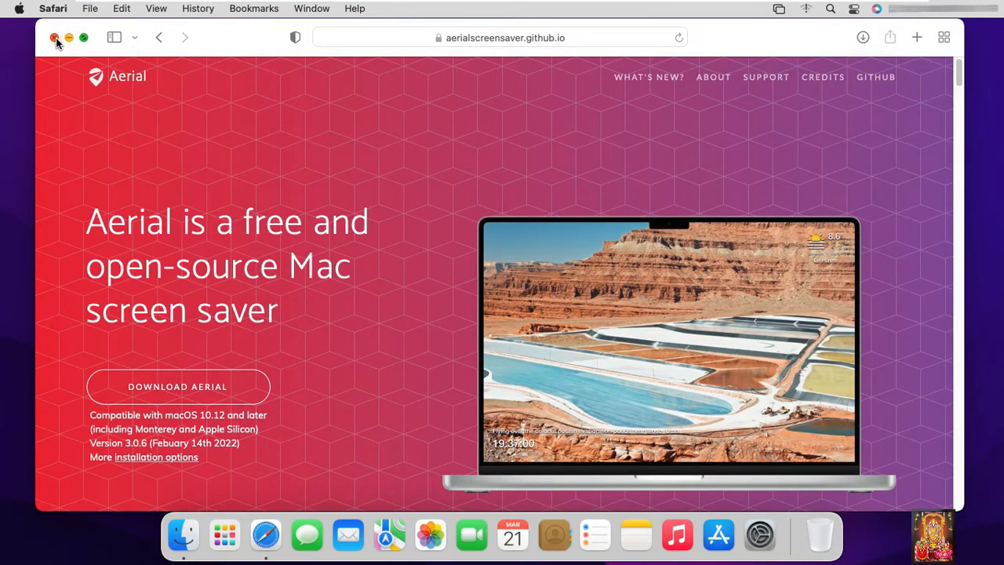
- Close Safari and select AerialCompanion.dmg in Finder's Downloads folder
click(55, 38)
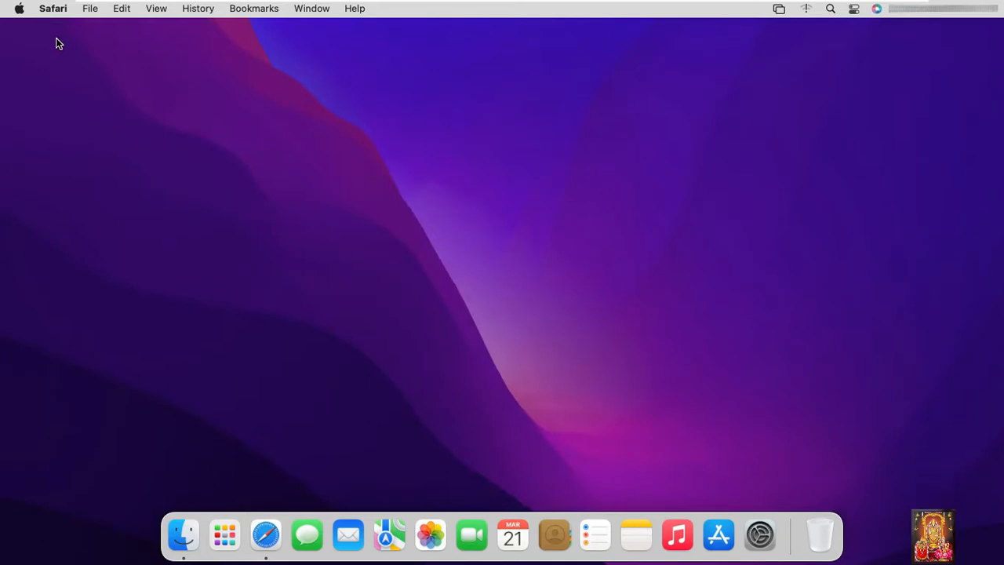
click(182, 535)
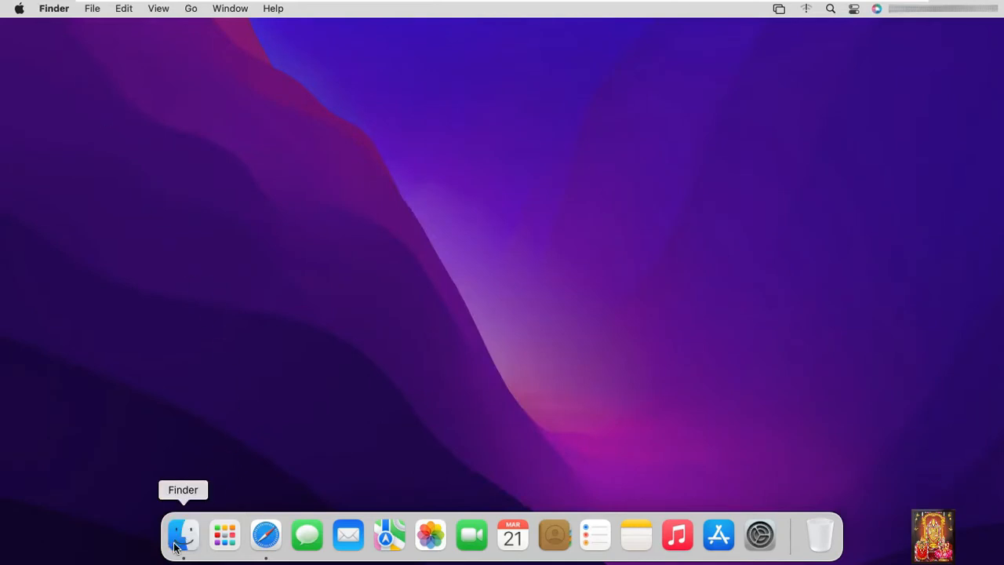
click(182, 536)
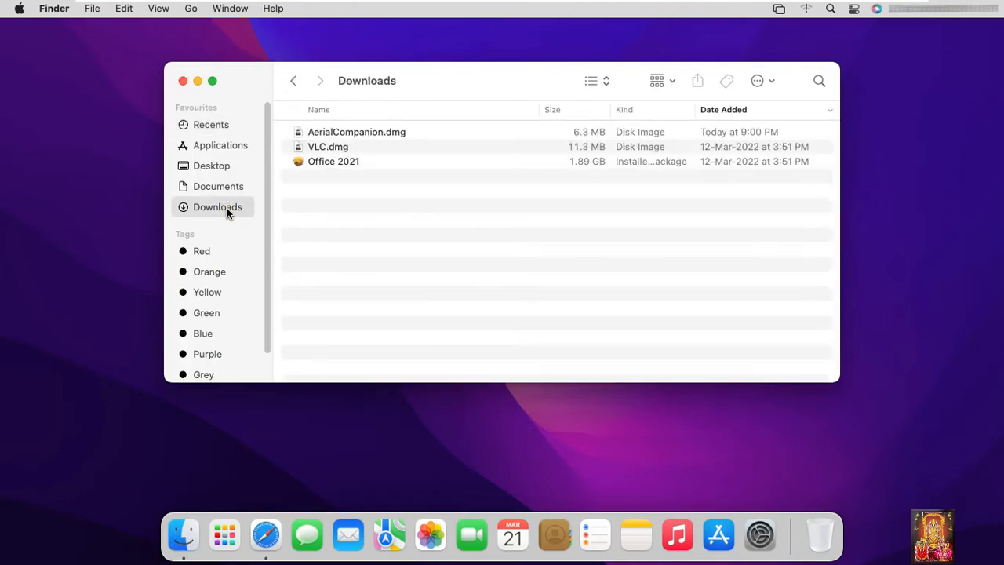
click(356, 131)
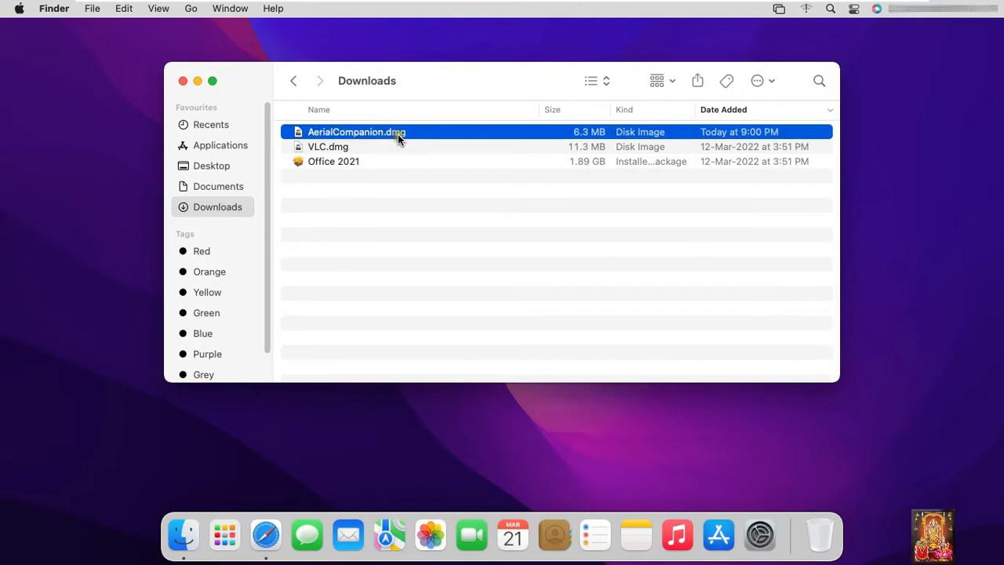
- Review AerialCompanion.dmg's context options, then mount it as the Aerial Companion disk
right_click(356, 131)
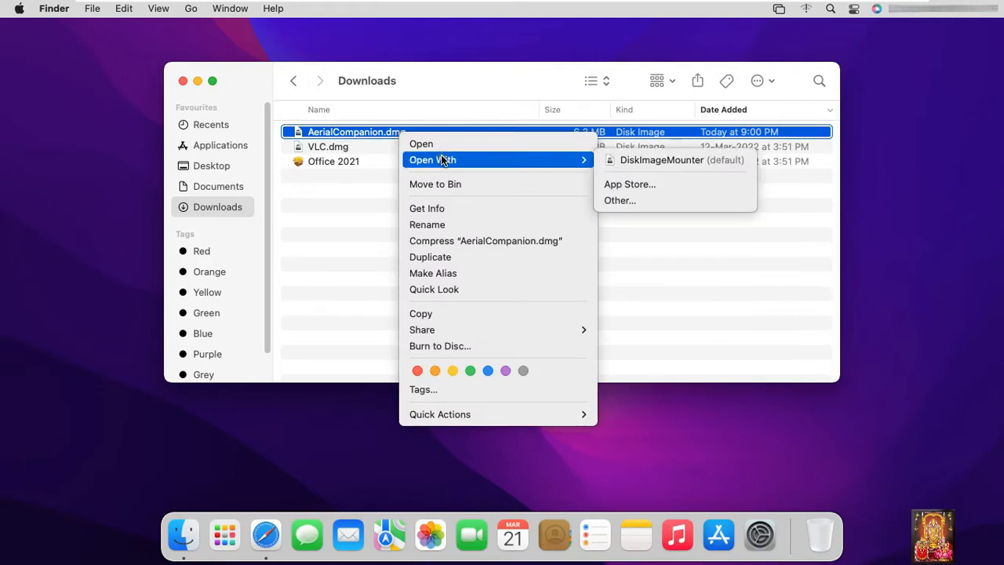
mouse_move(665, 160)
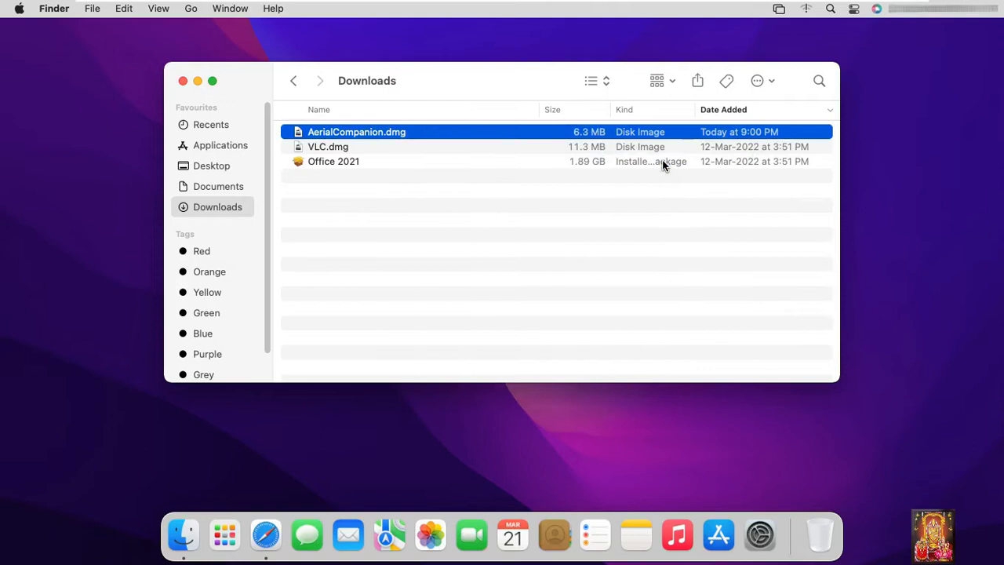
mouse_move(652, 162)
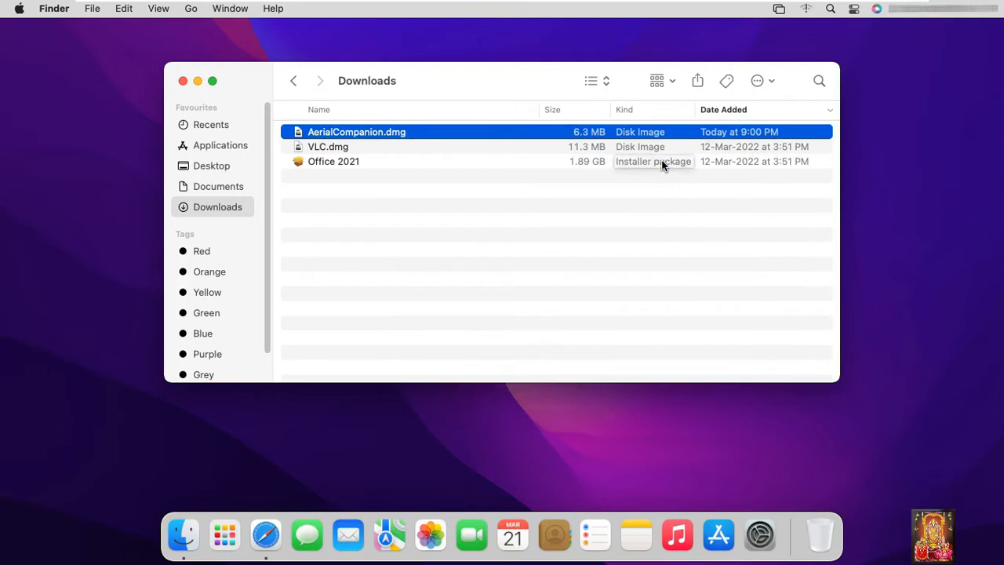
mouse_move(658, 165)
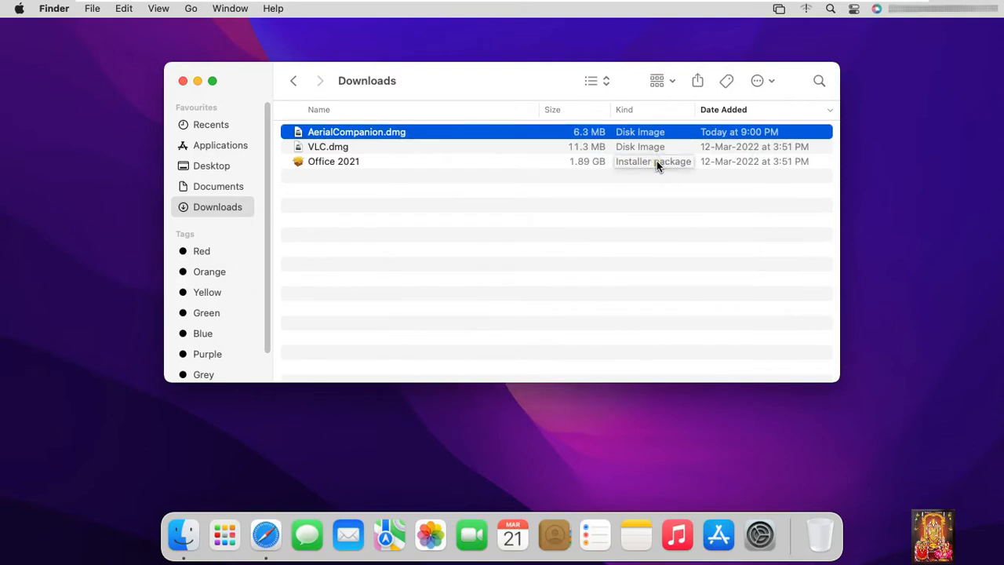
double_click(356, 132)
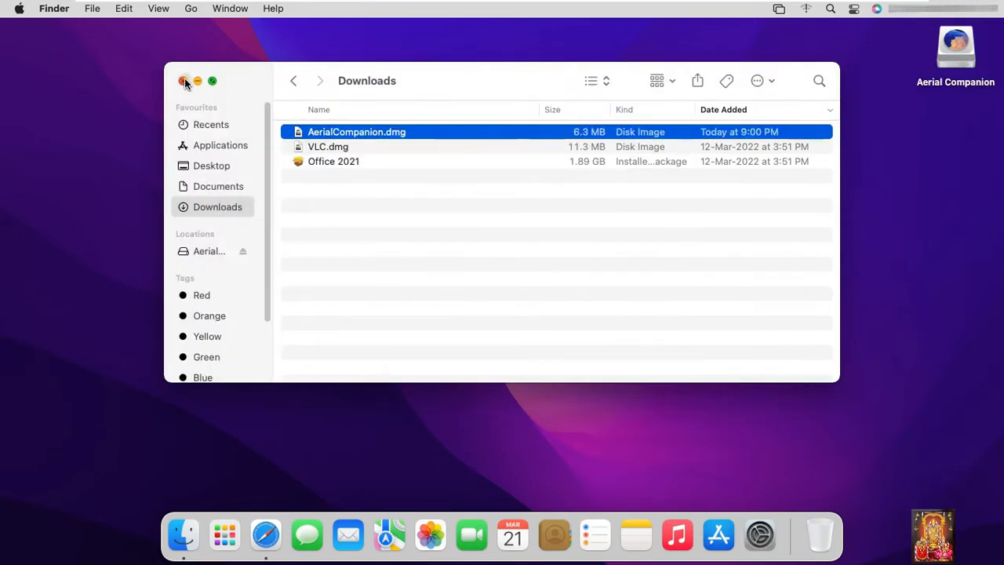
- Copy the Aerial Companion app from the mounted disk into Applications
double_click(356, 131)
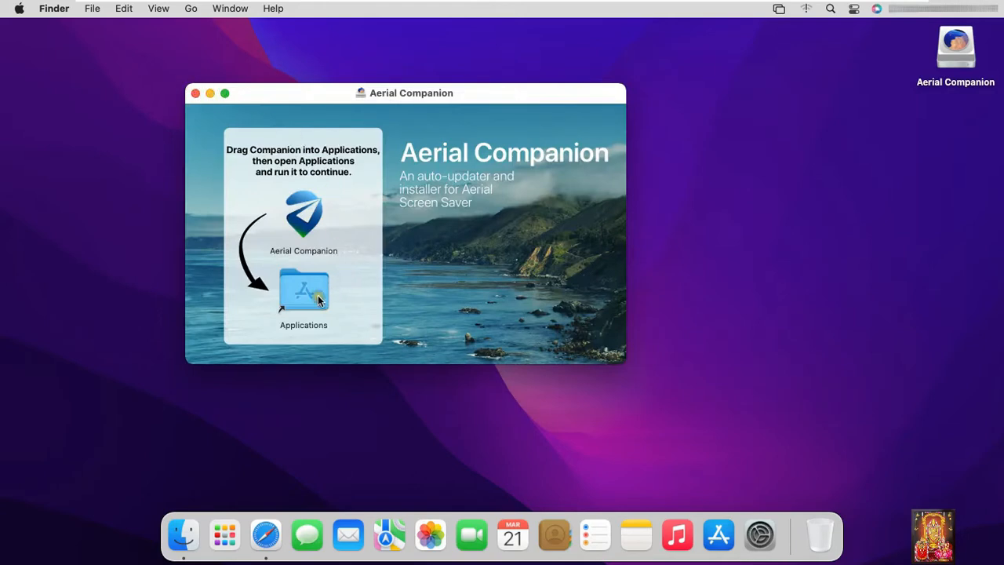
mouse_move(311, 211)
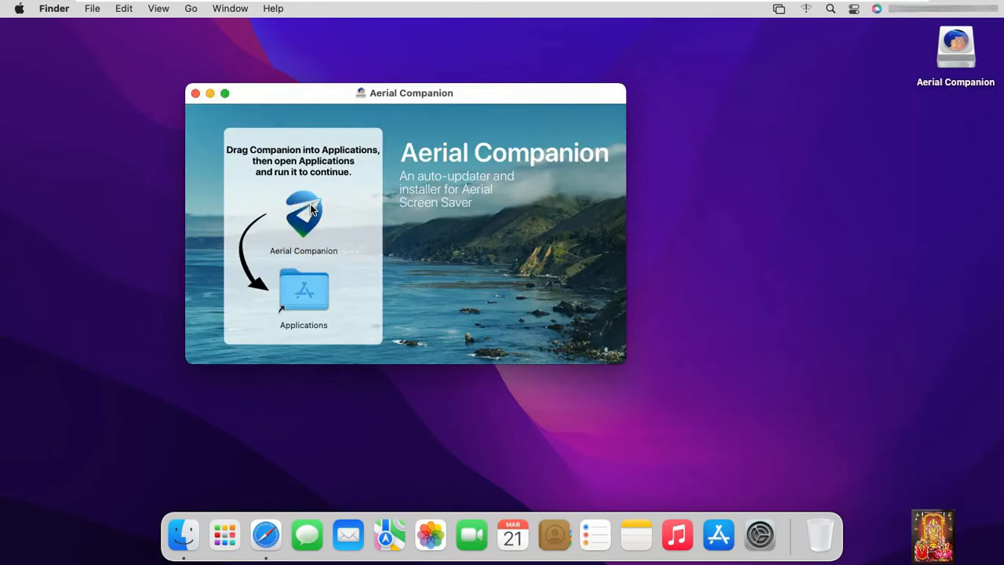
drag(304, 216, 304, 295)
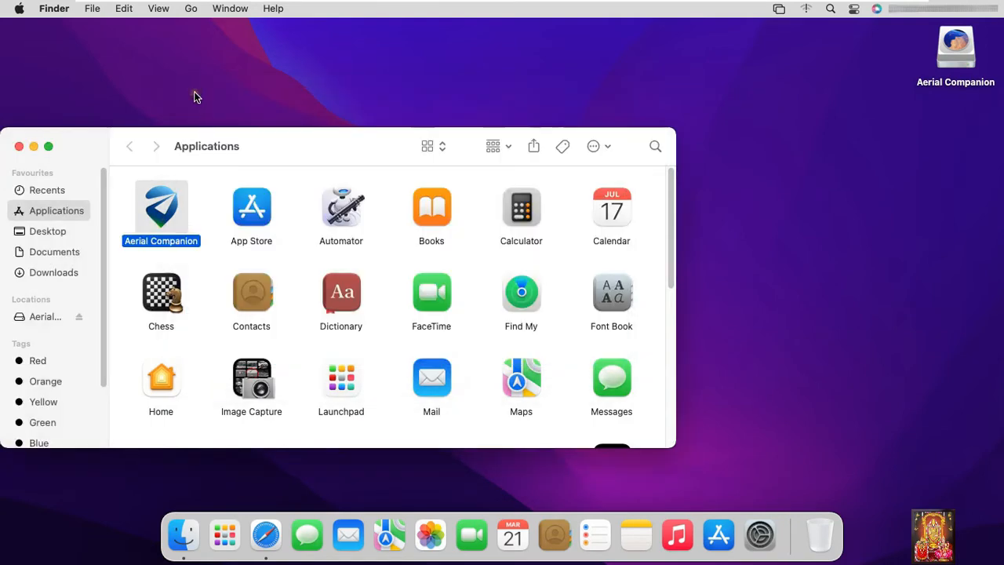
- Launch Aerial Companion from Applications and accept the downloaded-from-the-internet warning
right_click(160, 207)
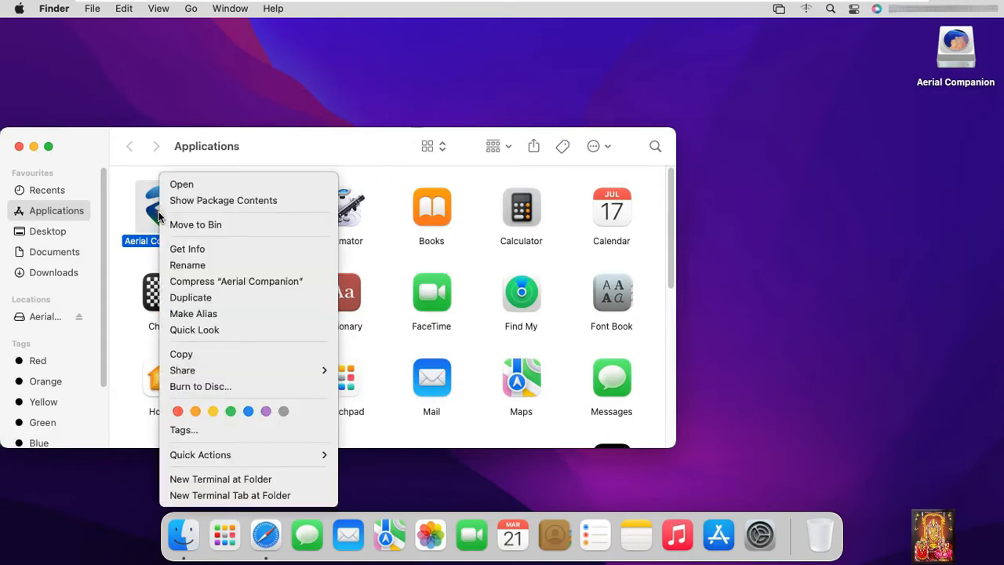
mouse_move(182, 184)
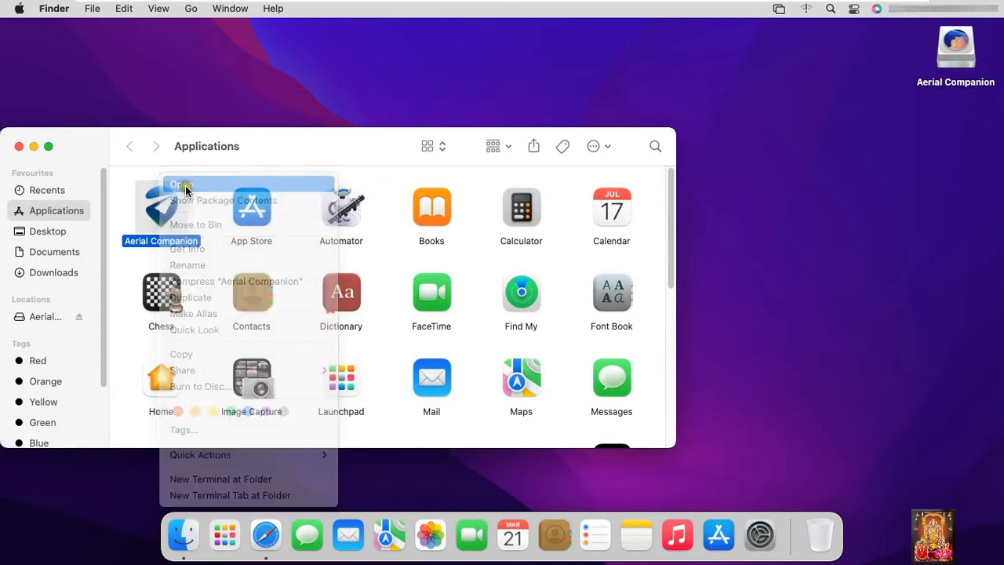
click(180, 186)
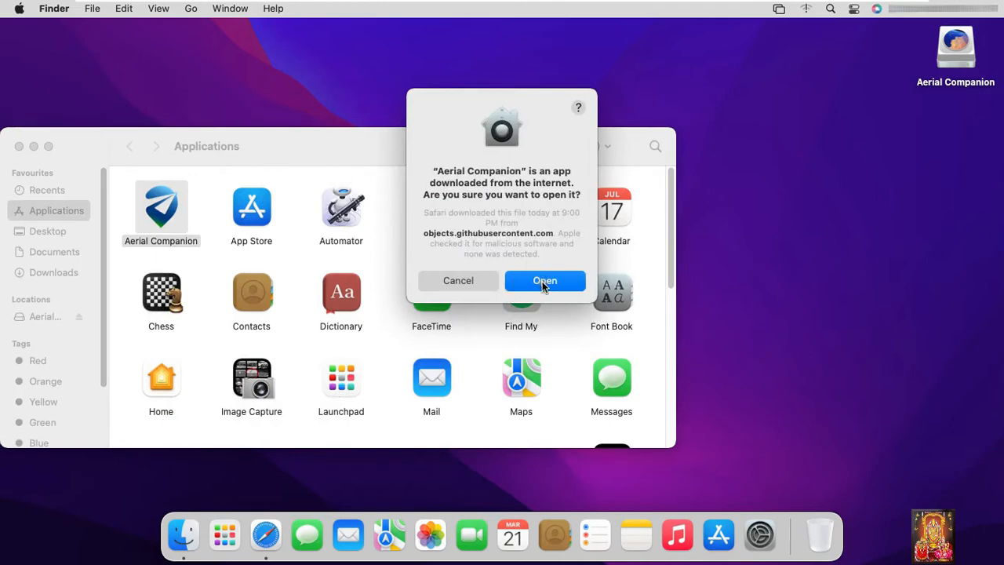
click(544, 281)
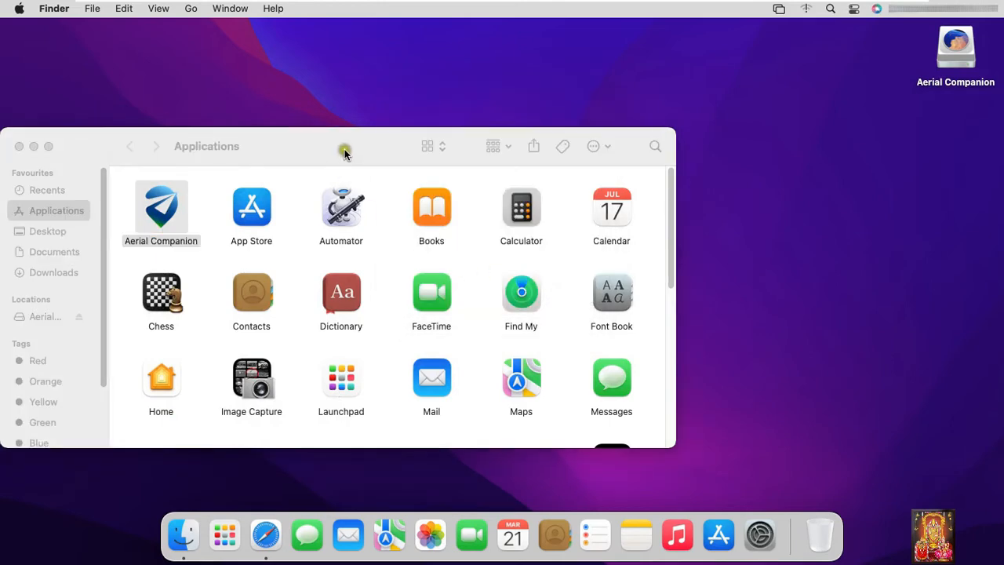
- Finish Aerial Companion setup with 'No thanks' for beta and 'Run in the menu bar and notify me' for updates
double_click(160, 207)
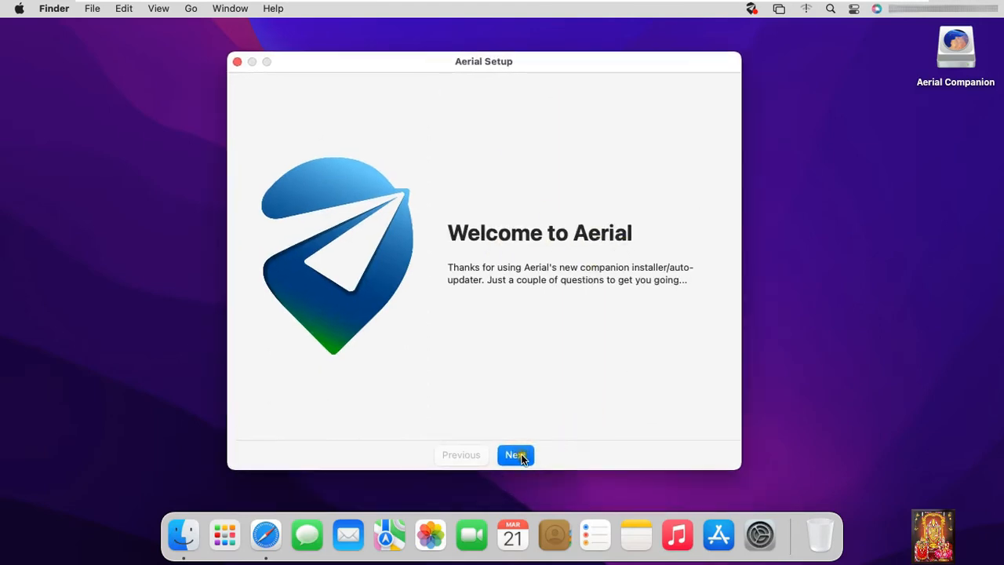
click(514, 455)
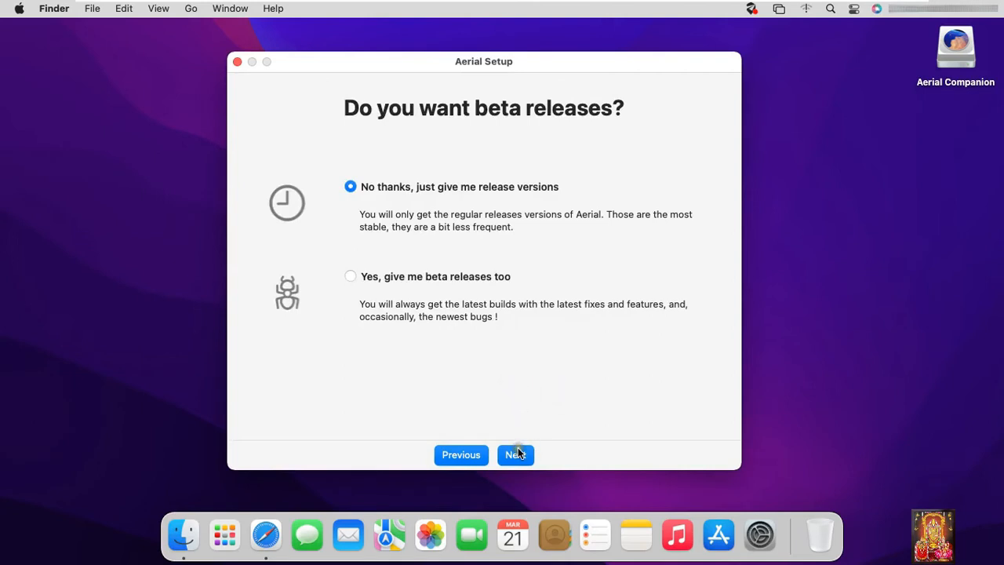
click(515, 454)
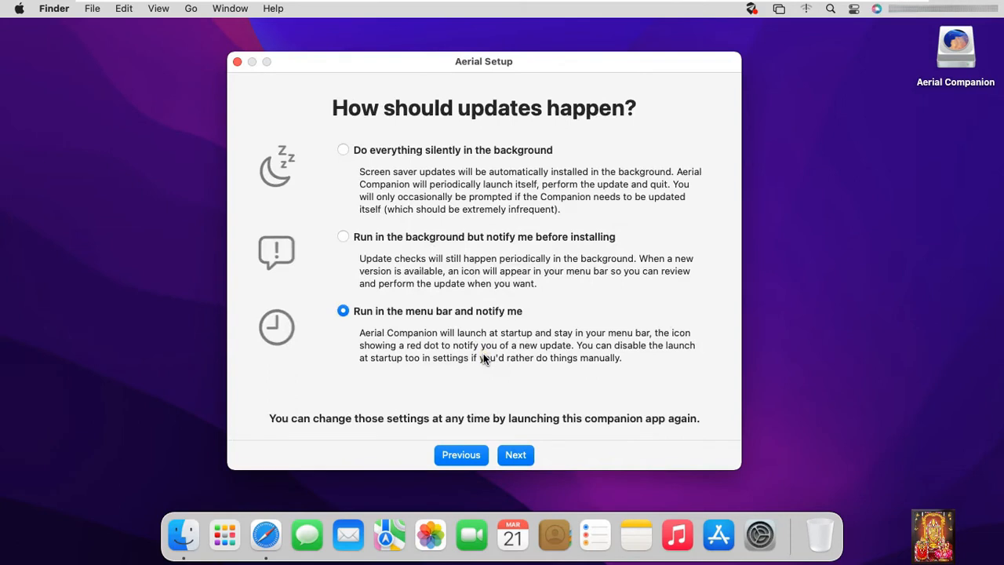
click(514, 454)
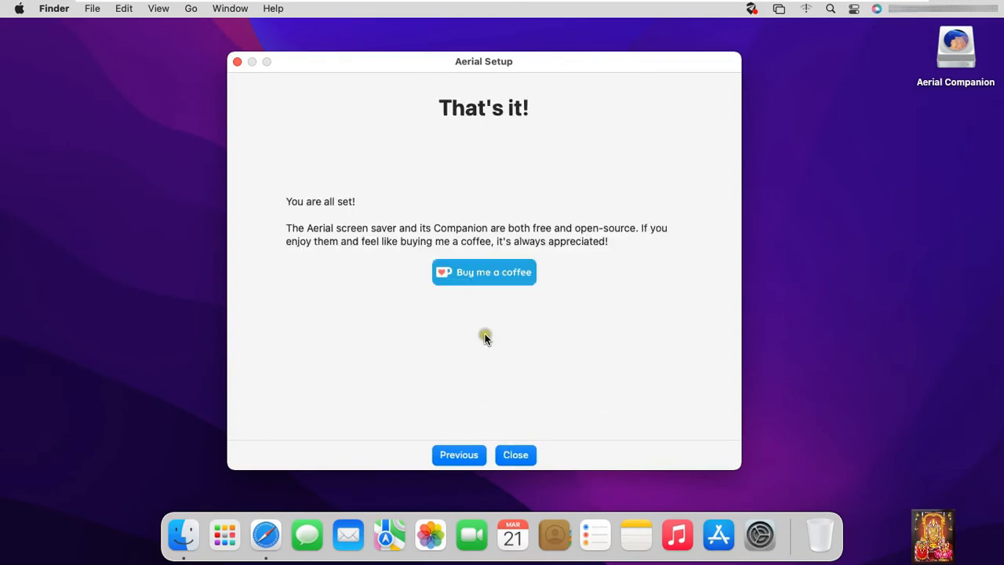
mouse_move(461, 329)
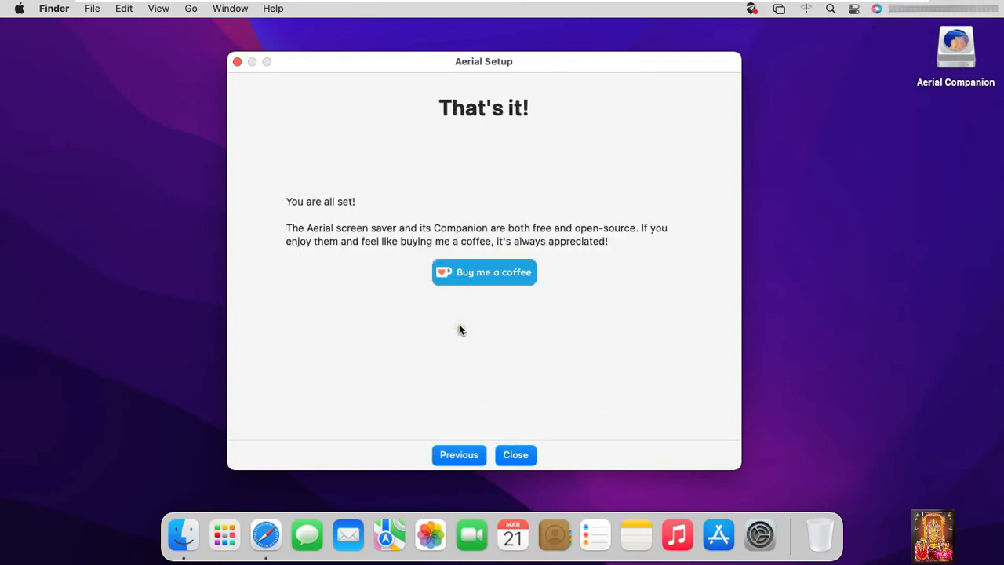
mouse_move(485, 381)
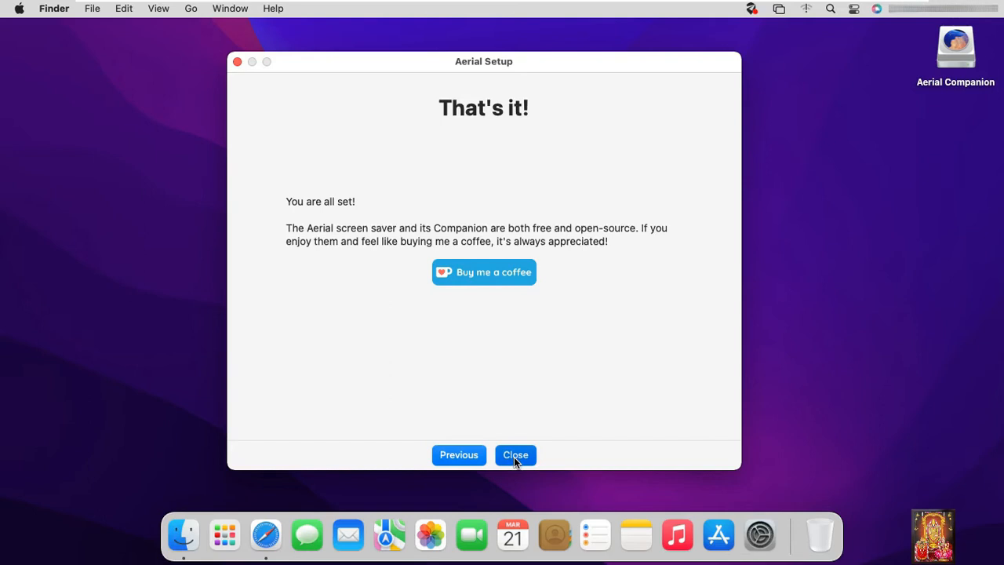
click(515, 454)
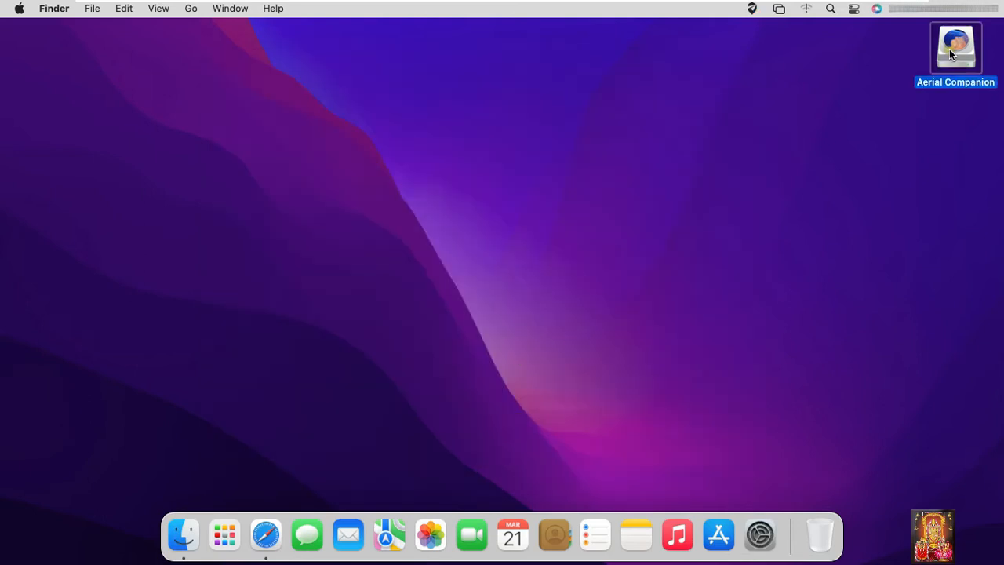
- Eject the Aerial Companion disk from the desktop
right_click(955, 48)
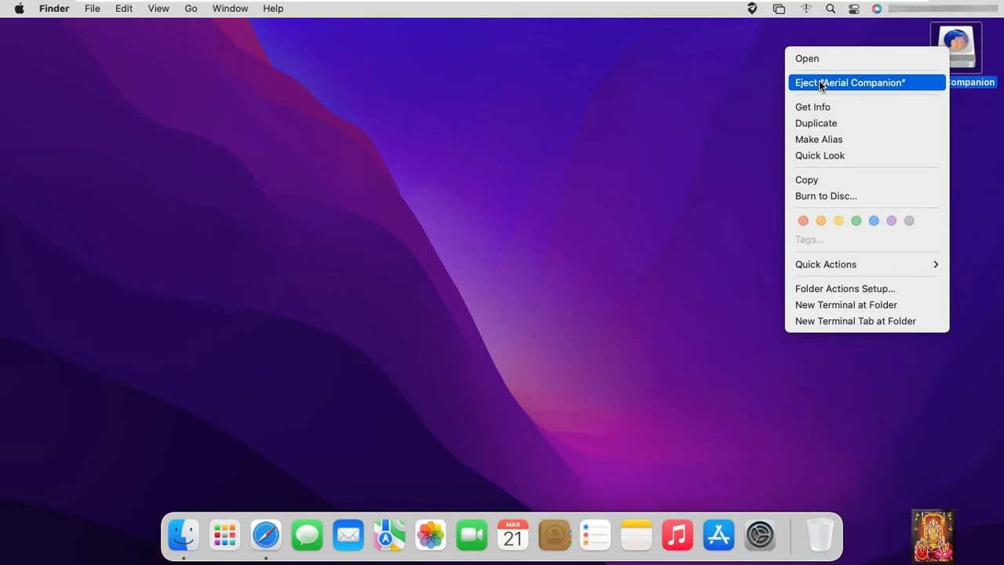
click(851, 81)
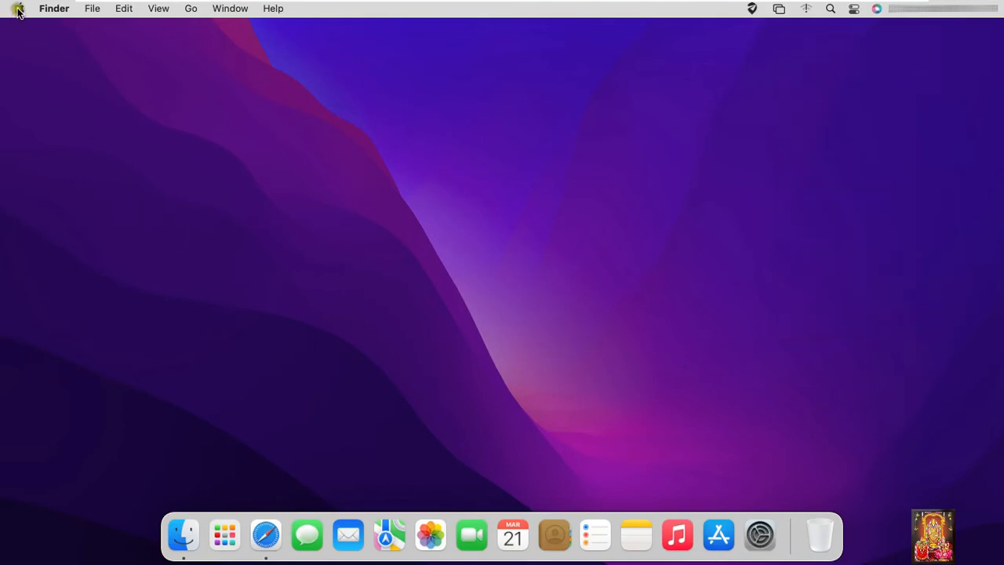
click(19, 10)
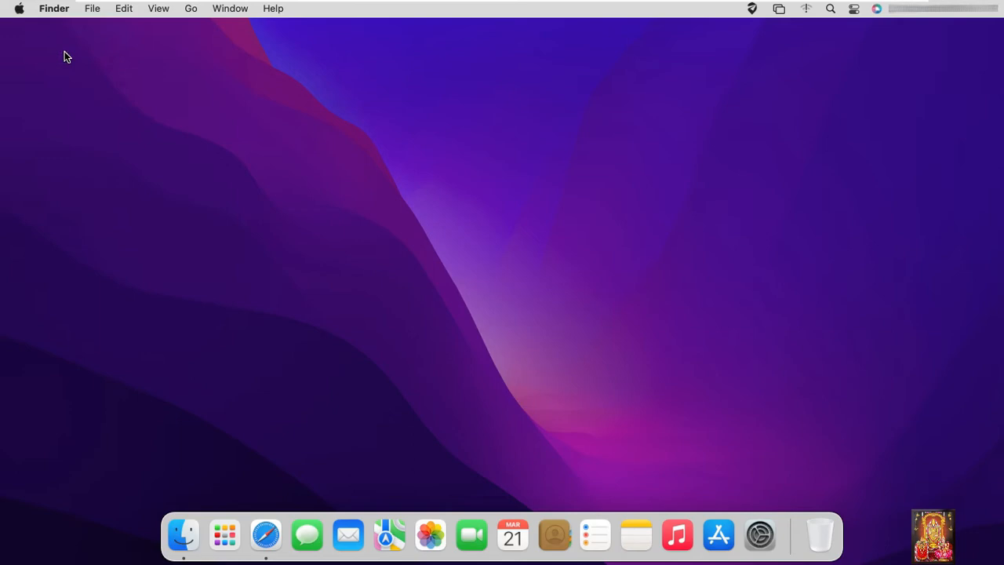
- In Desktop & Screen Saver preferences, choose Aerial as the screen saver
click(760, 535)
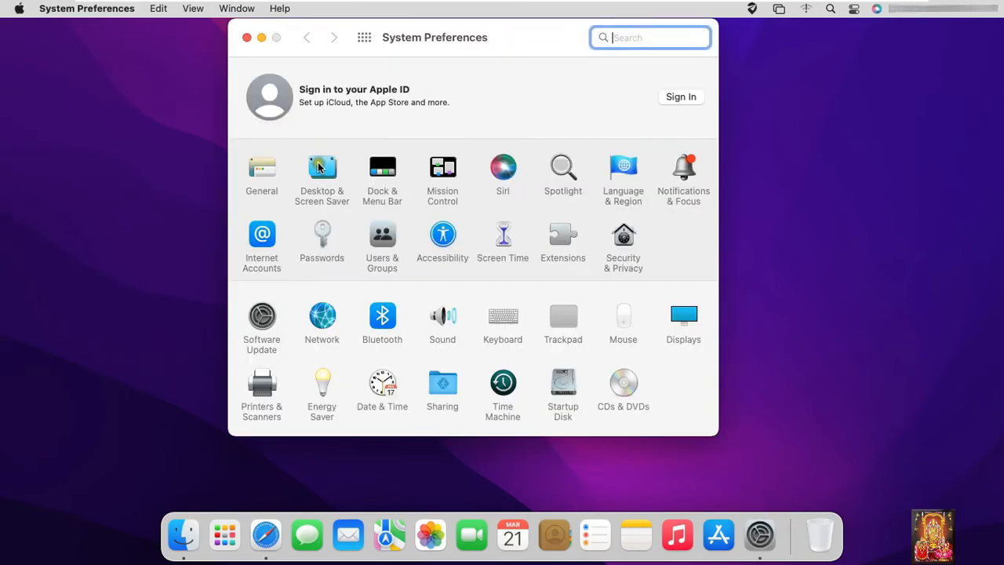
click(321, 166)
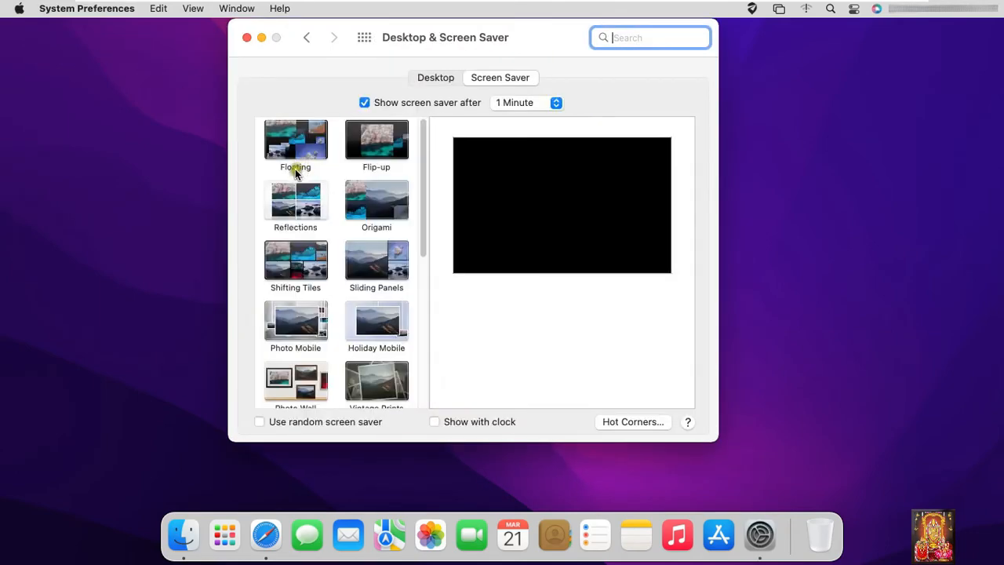
scroll(down, 3)
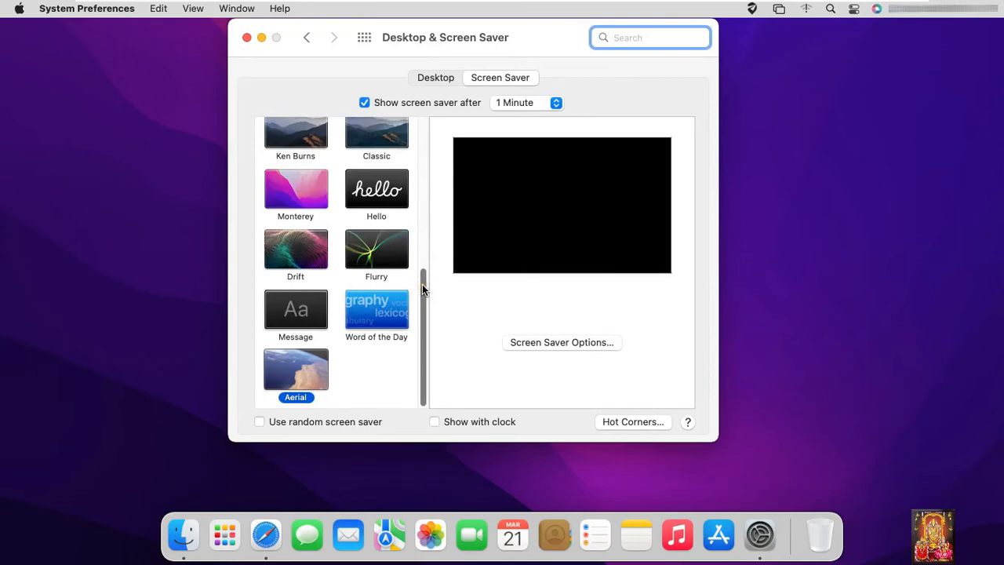
click(295, 368)
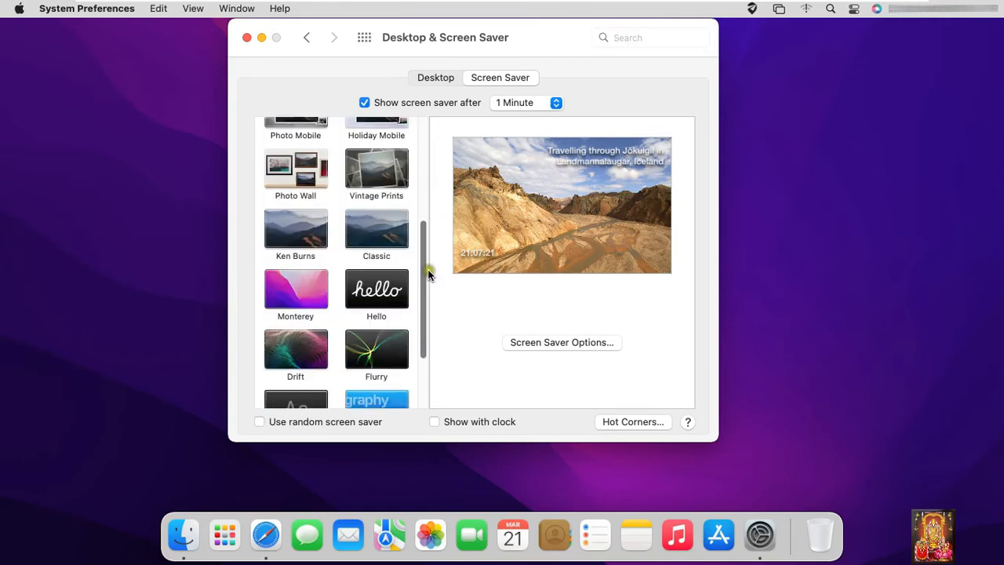
scroll(down, 3)
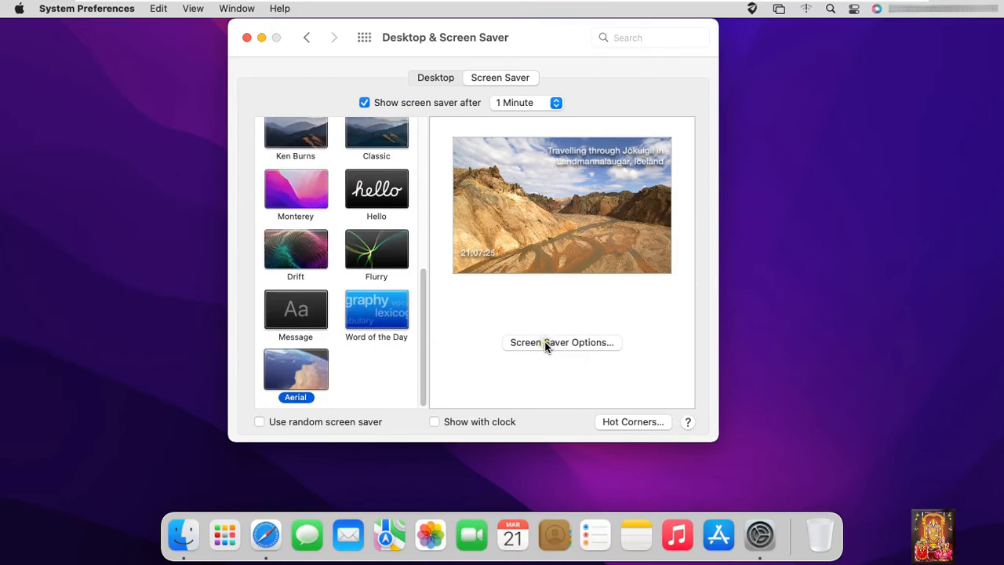
mouse_move(561, 342)
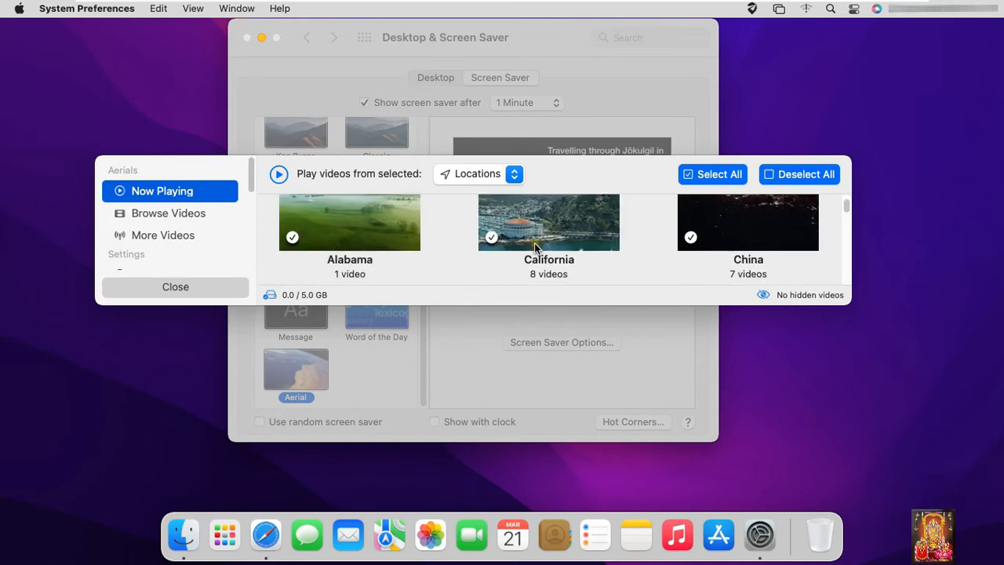
mouse_move(695, 228)
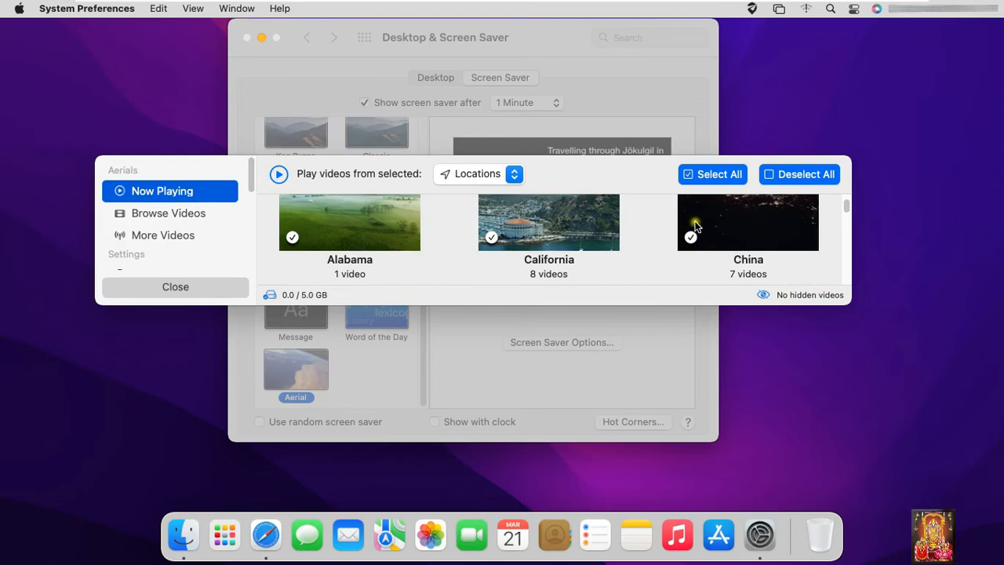
mouse_move(703, 206)
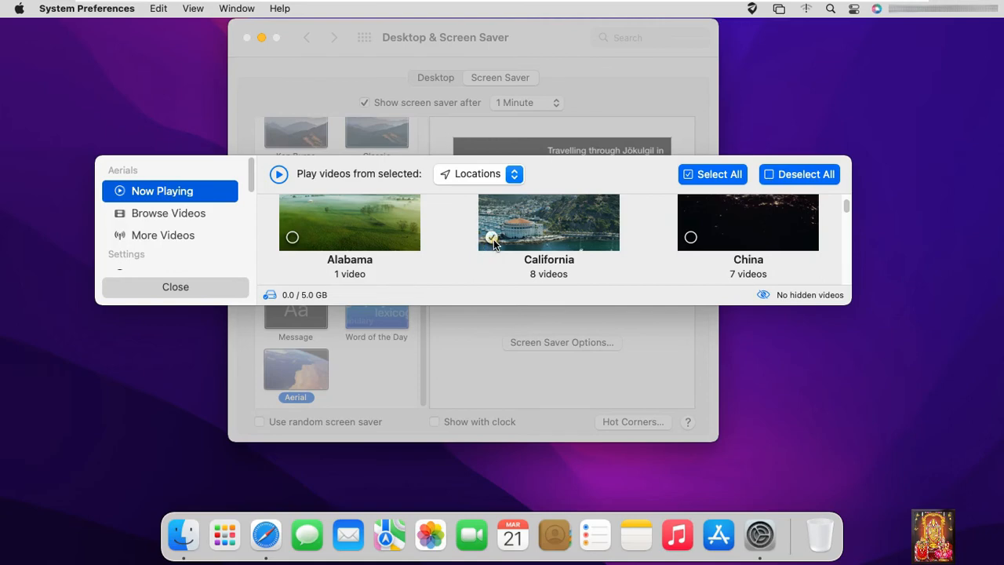
- Limit Aerial to the California videos and close its options back to Desktop & Screen Saver
scroll(down, 3)
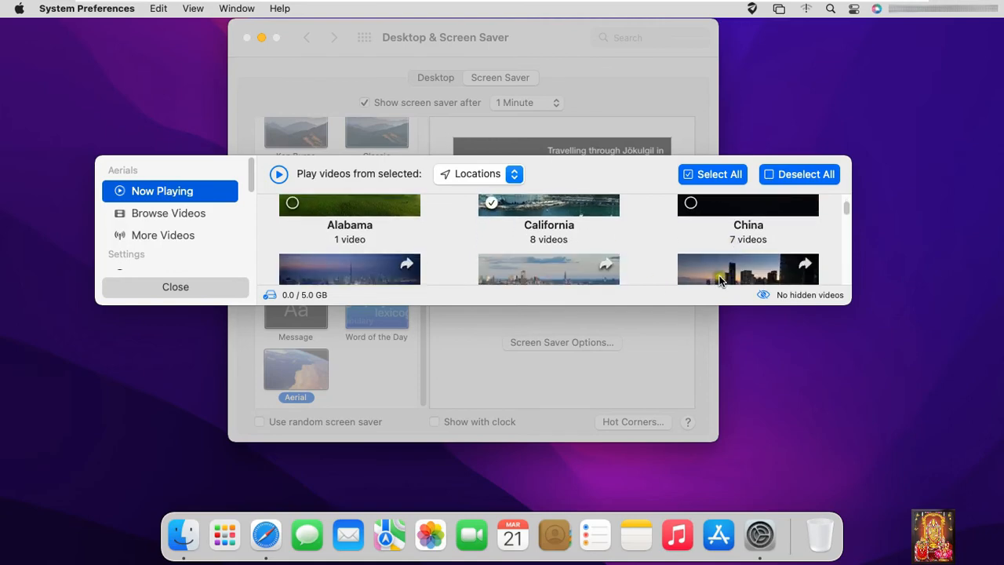
scroll(down, 3)
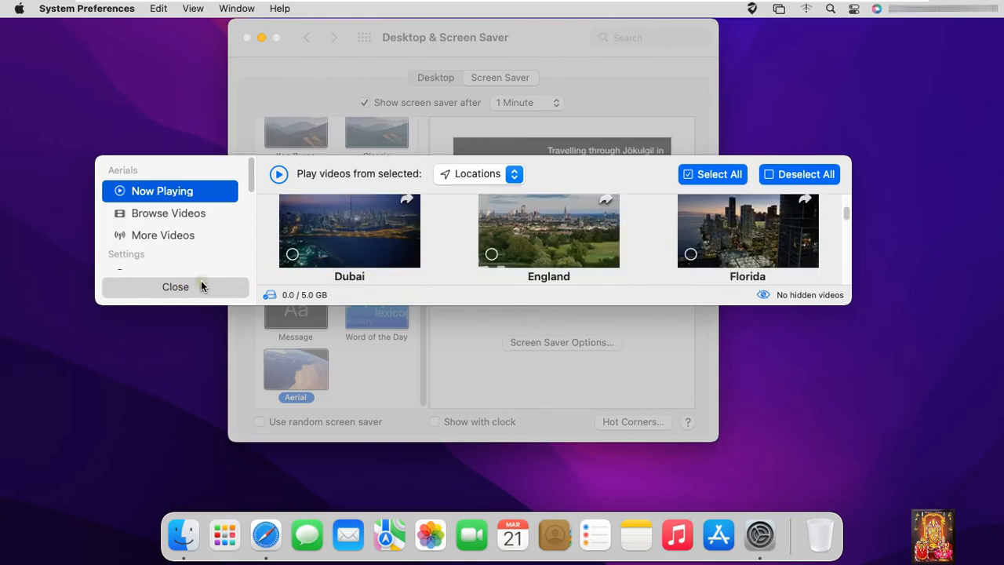
click(176, 286)
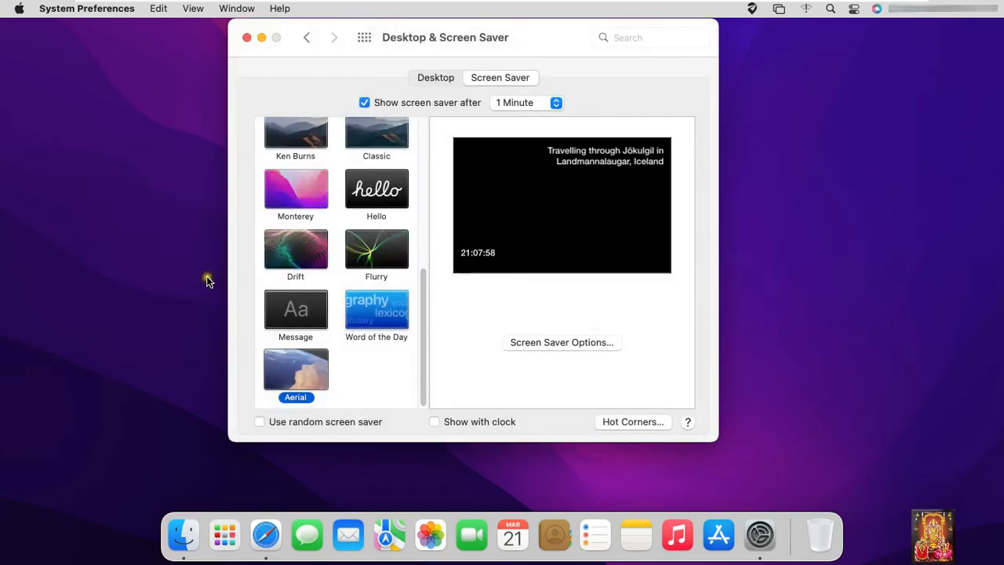
mouse_move(307, 381)
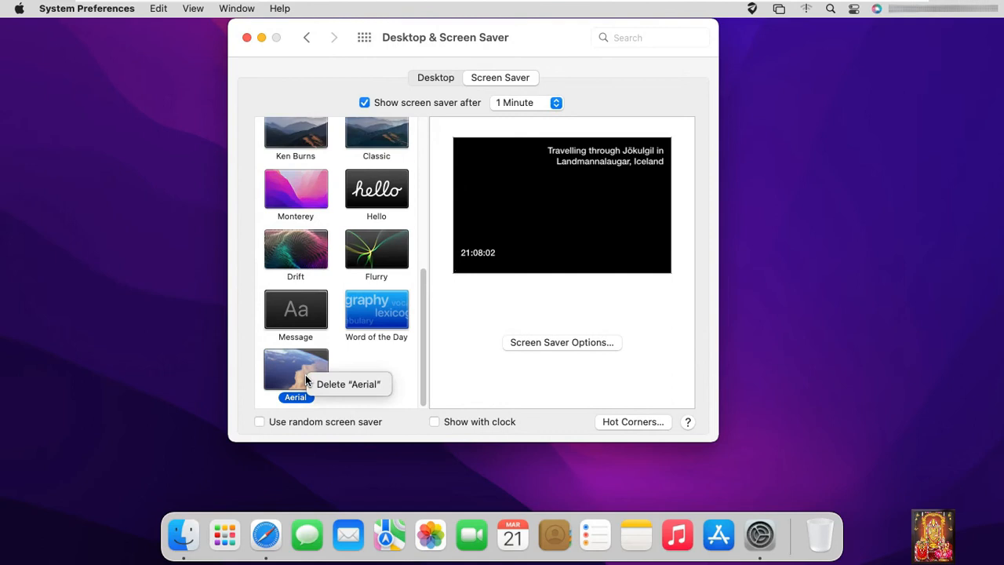
mouse_move(468, 400)
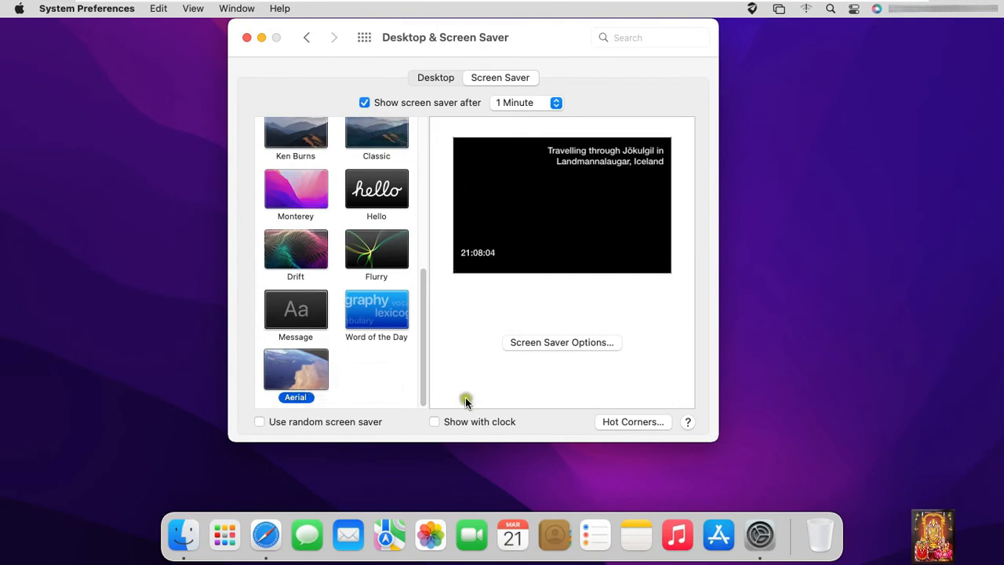
mouse_move(288, 60)
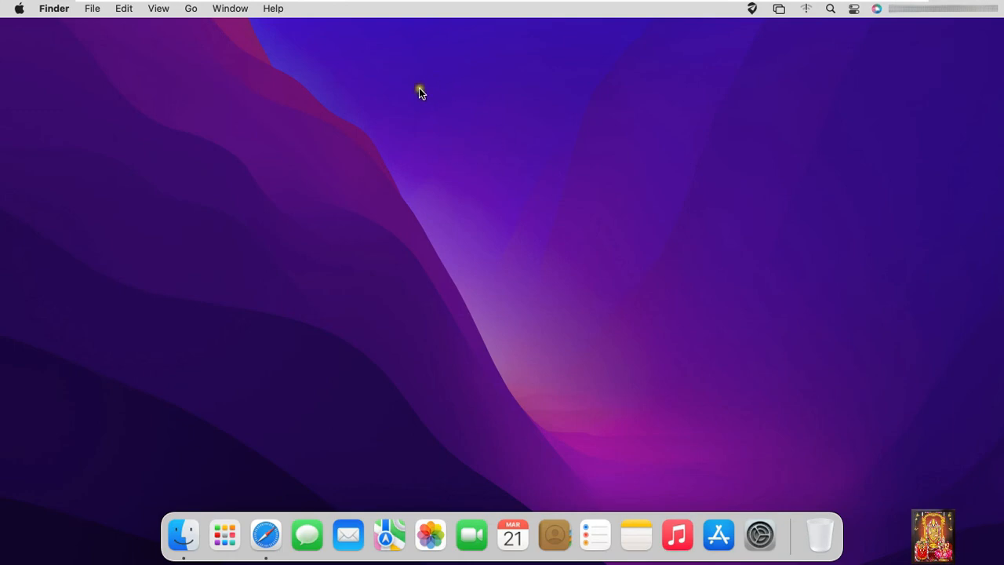
mouse_move(407, 90)
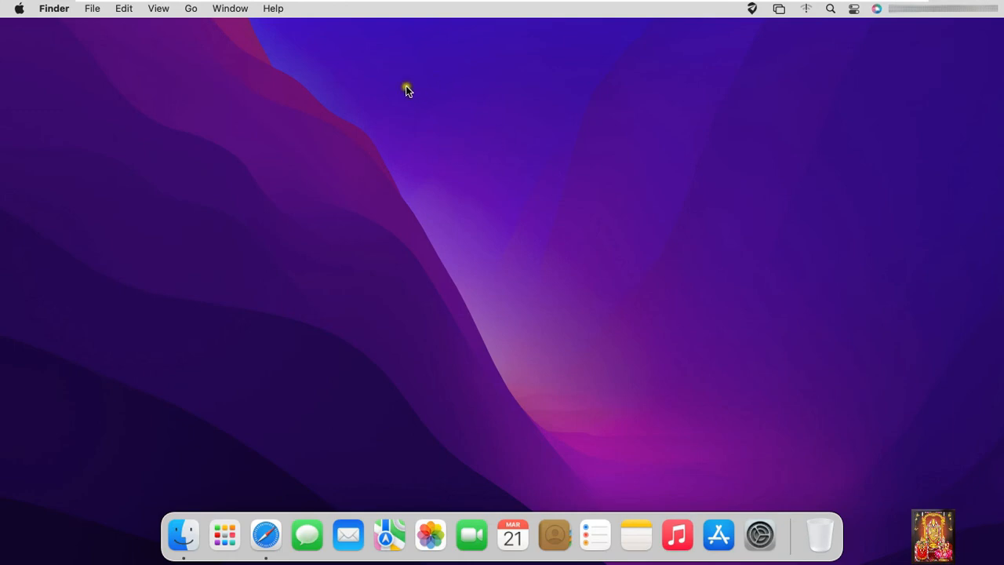